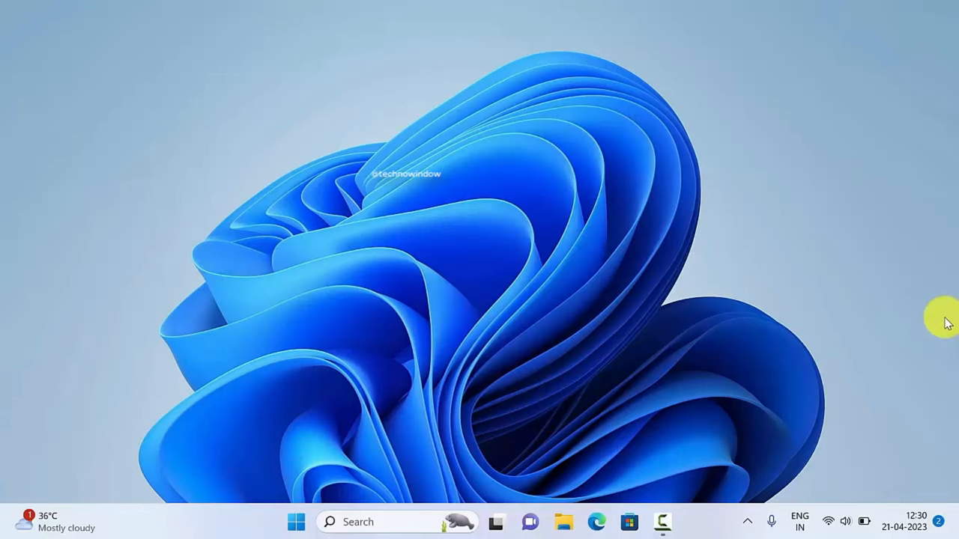
{"action": "mouse_move", "coordinate": [550, 355]}
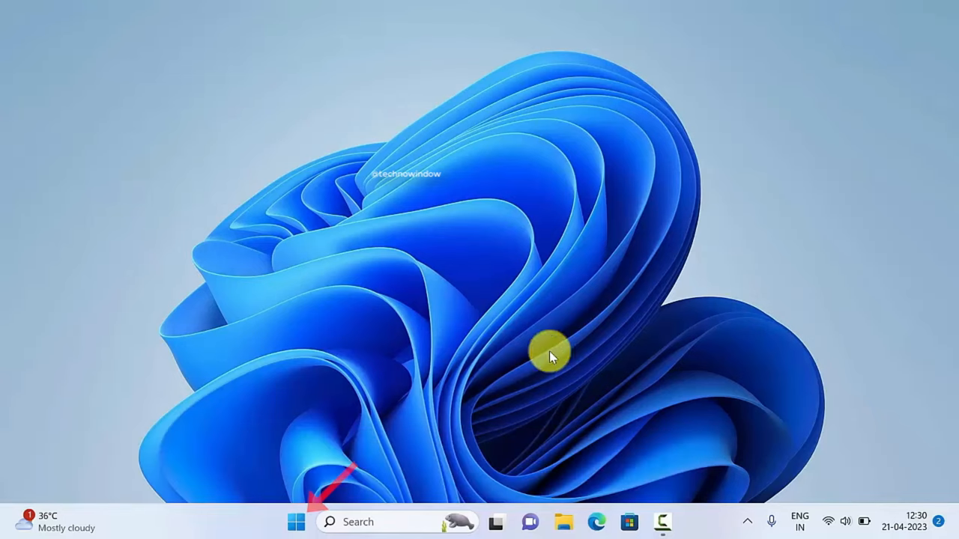
Search the Start menu for 'itunes' and launch the iTunes app
{"action": "type", "text": "itunes"}
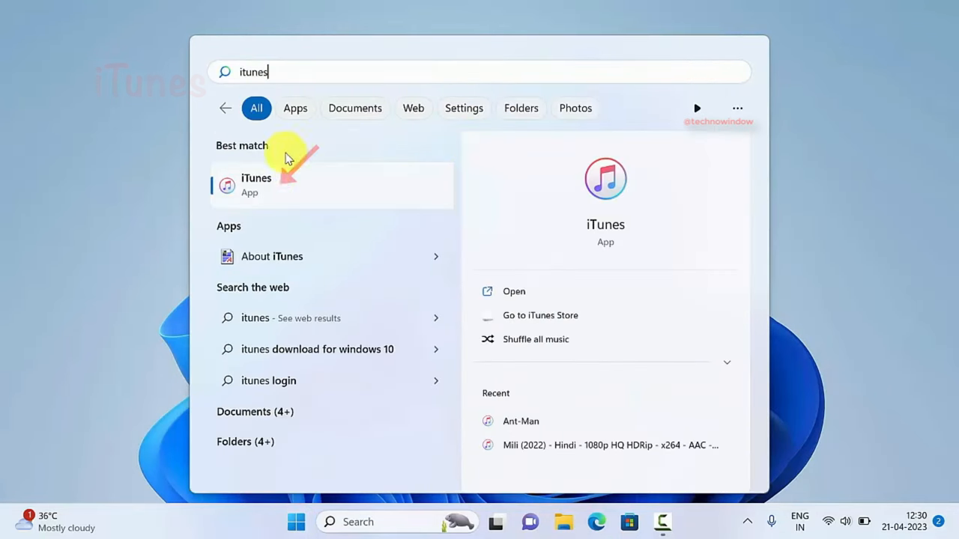
{"action": "left_click", "coordinate": [257, 185]}
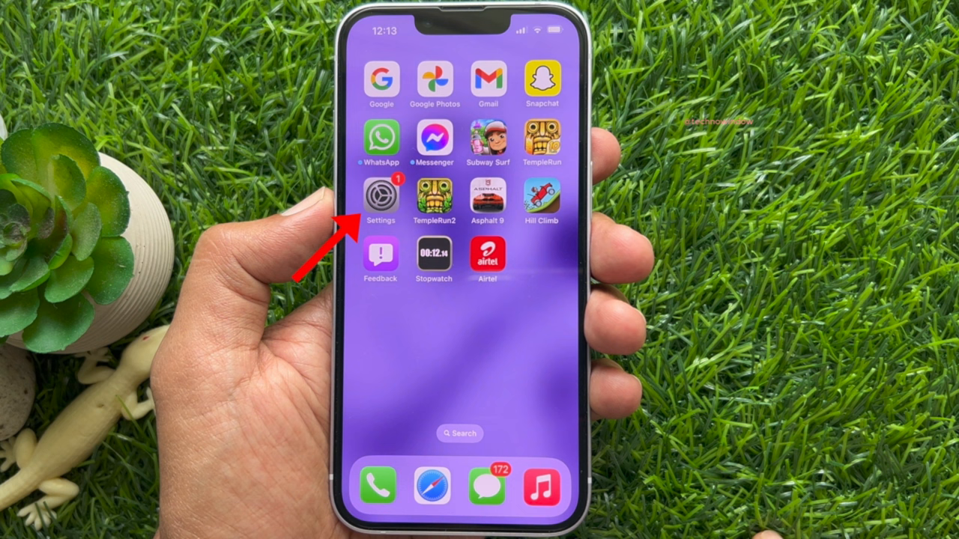
Go to the iPhone's Settings and its Apple ID account page
{"action": "left_click", "coordinate": [380, 197]}
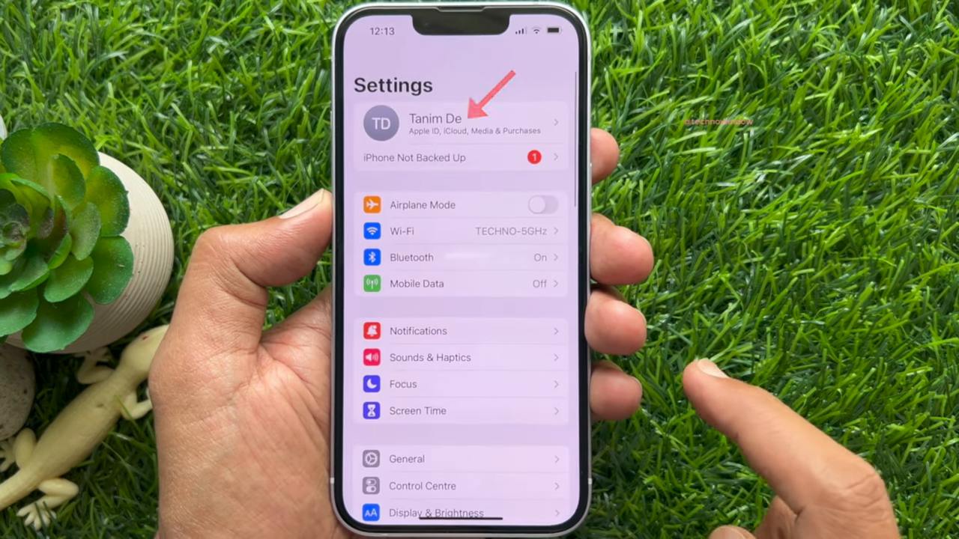
{"action": "left_click", "coordinate": [459, 123]}
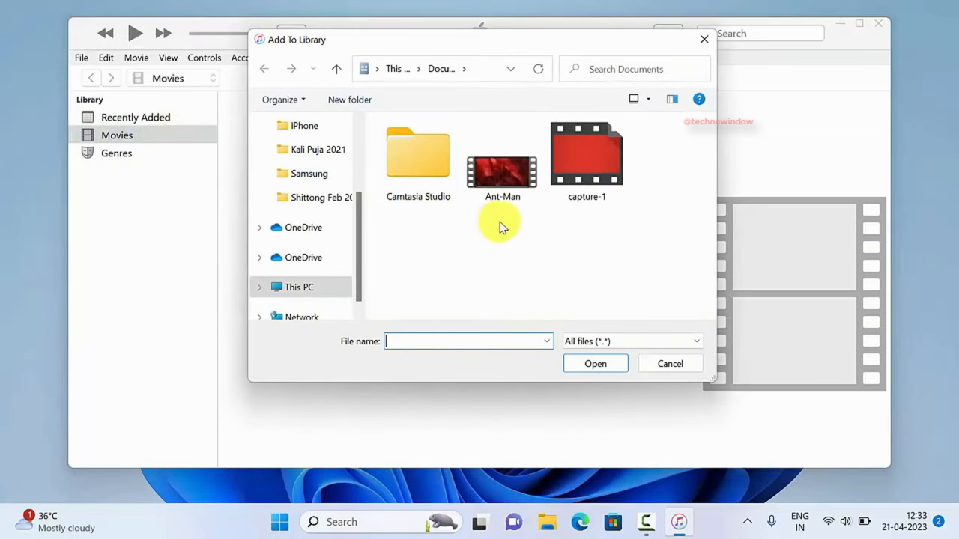
Select the Ant-Man video in Documents to import into the library
{"action": "left_click", "coordinate": [669, 364]}
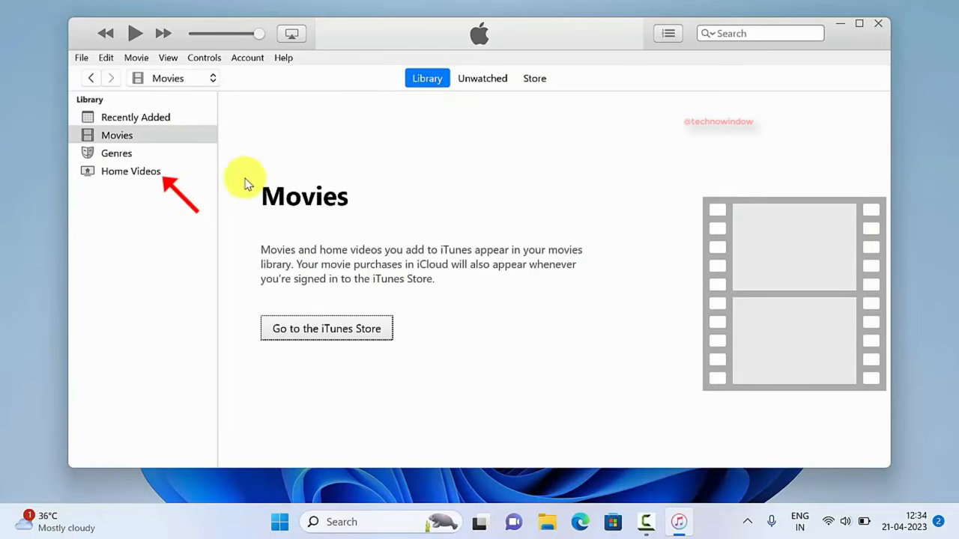
Show the Home Videos category in the iTunes library sidebar
{"action": "left_click", "coordinate": [130, 171]}
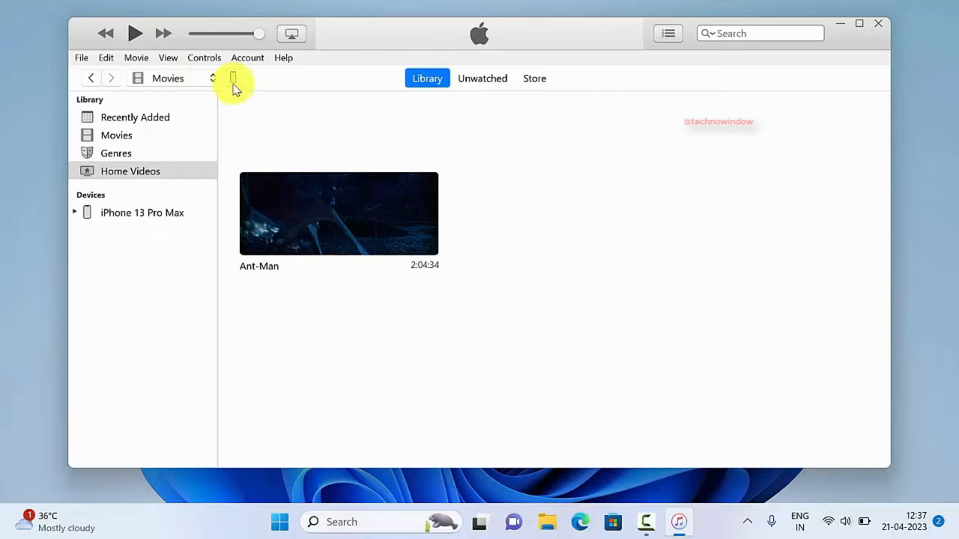
Open the connected iPhone 13 Pro Max's sync settings
{"action": "left_click", "coordinate": [233, 78]}
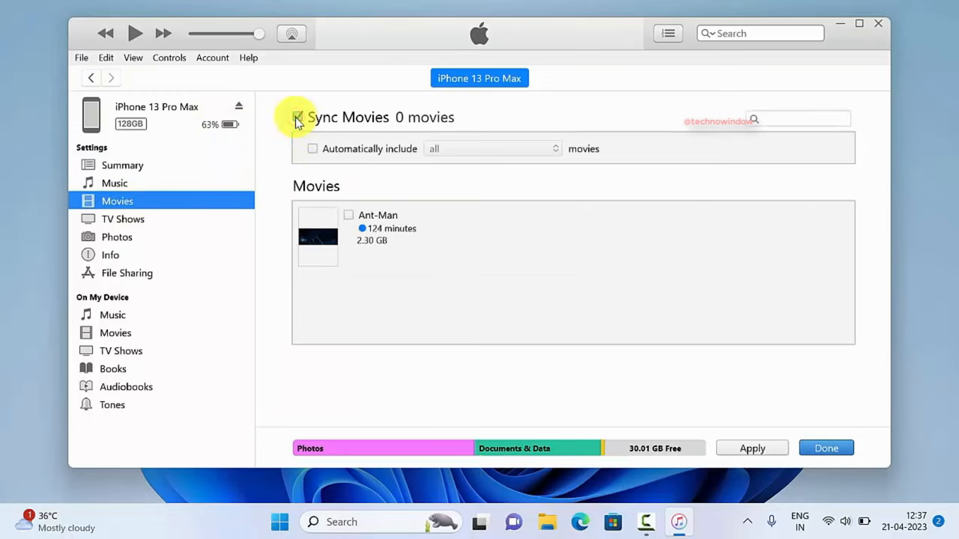
Turn on Sync Movies and tick Ant-Man for syncing
{"action": "left_click", "coordinate": [348, 216]}
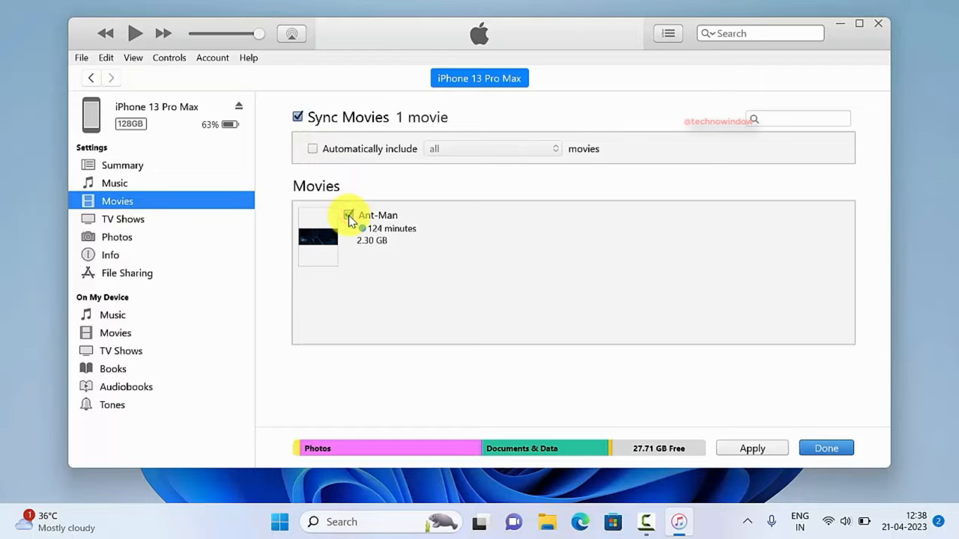
{"action": "left_click", "coordinate": [826, 448]}
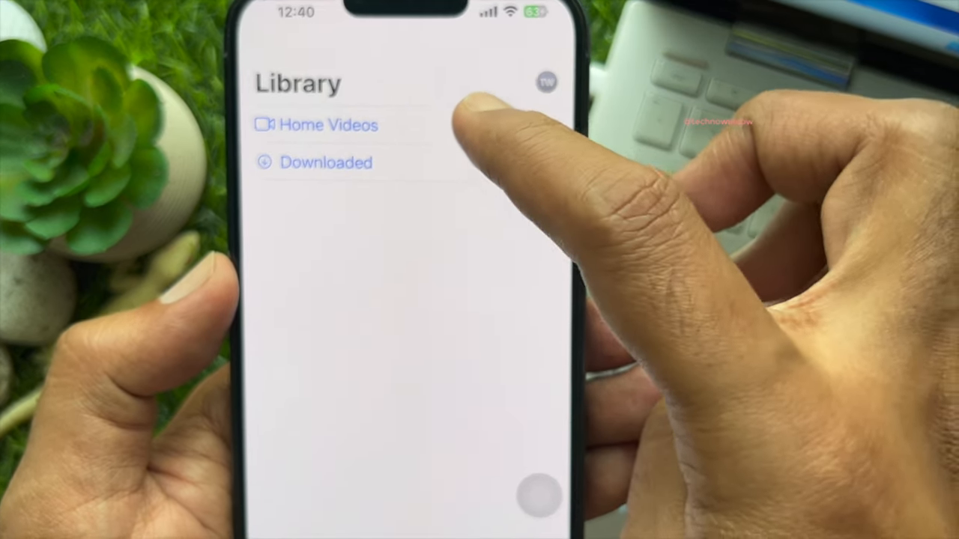
Show Home Videos in the Apple TV library, listing Ant-Man
{"action": "left_click", "coordinate": [327, 125]}
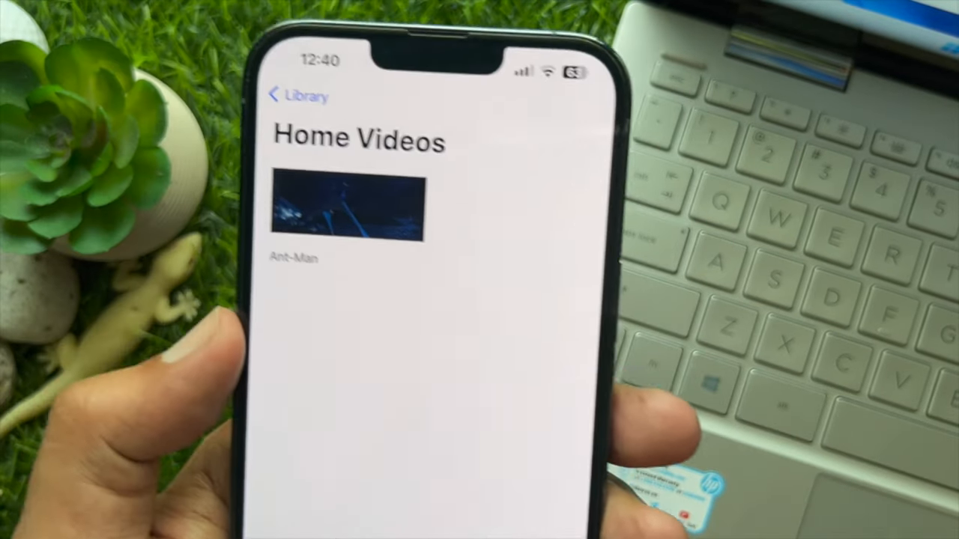